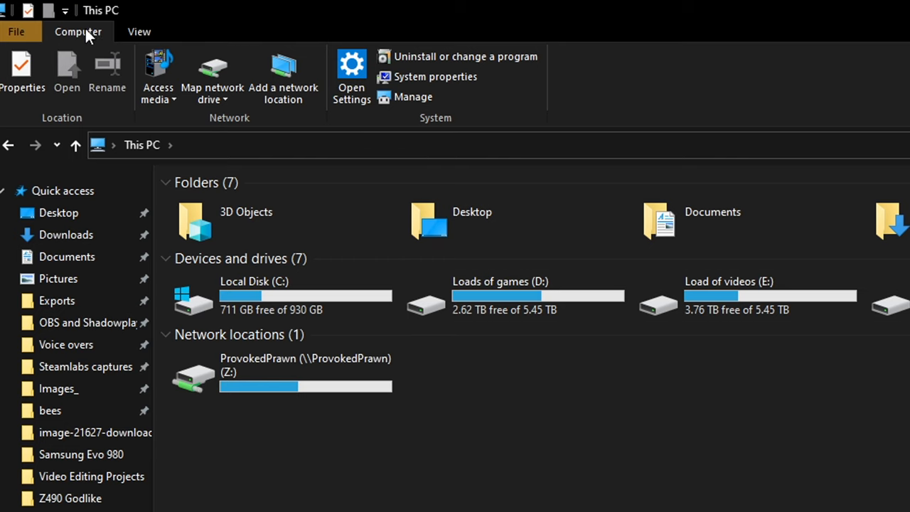
mouse_move(413, 97)
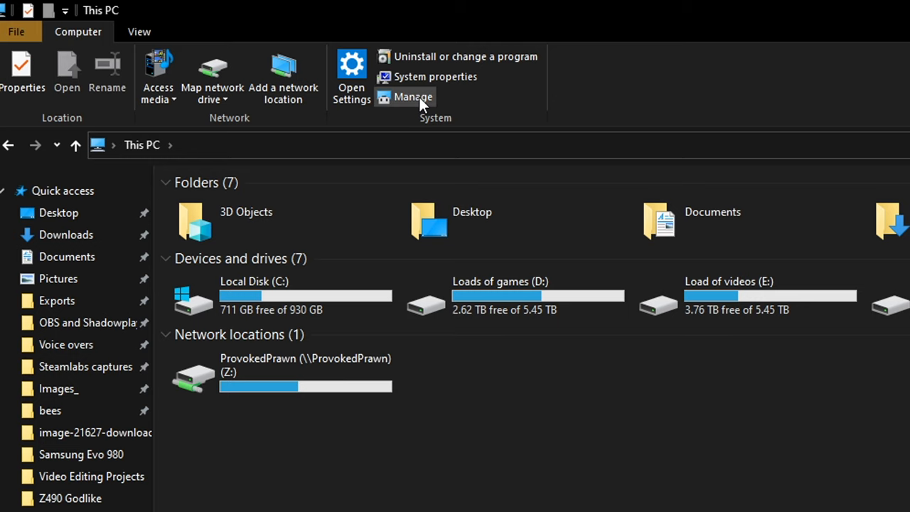
Launch Computer Management from the ribbon's Manage command for This PC
click(412, 97)
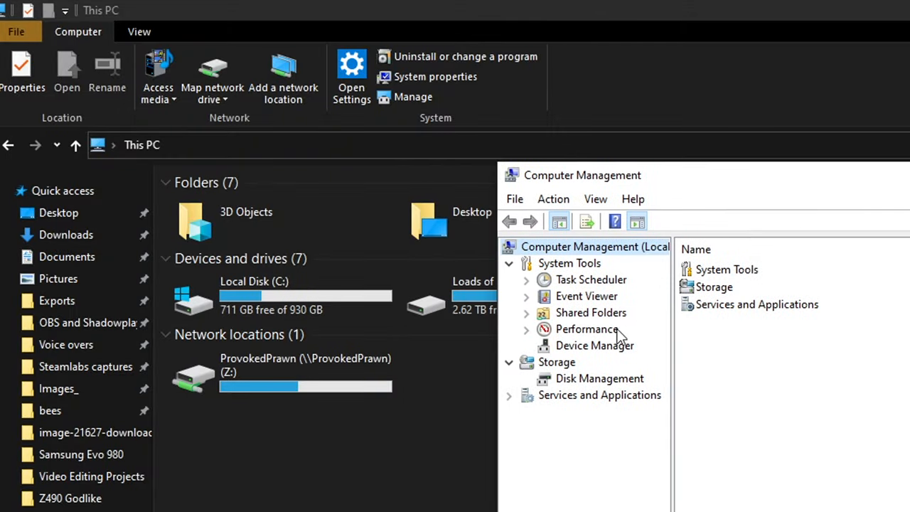
mouse_move(596, 390)
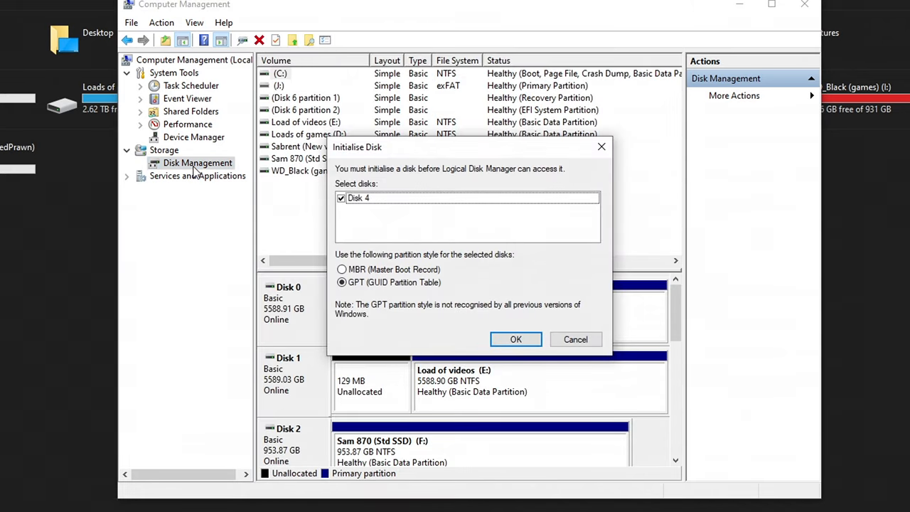
mouse_move(377, 205)
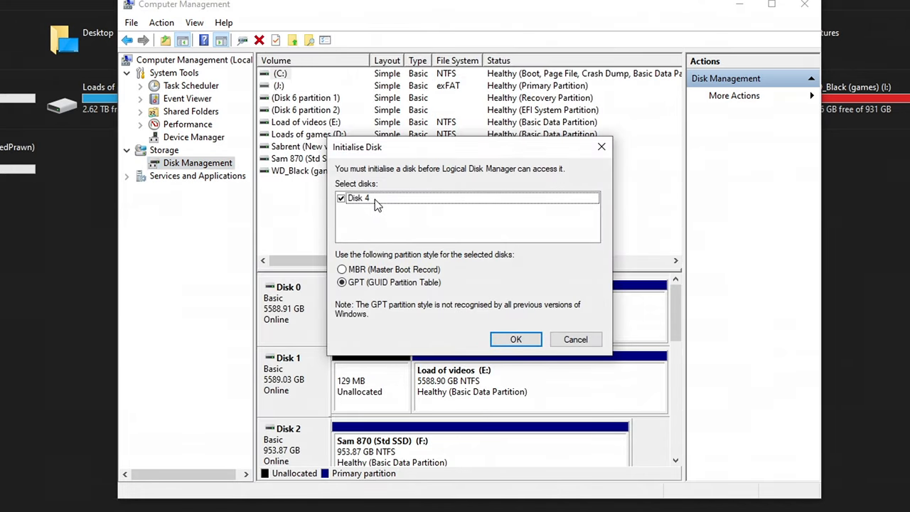
Initialise Disk 4 as GPT and start a new simple volume using the full 465.75 GB
click(514, 338)
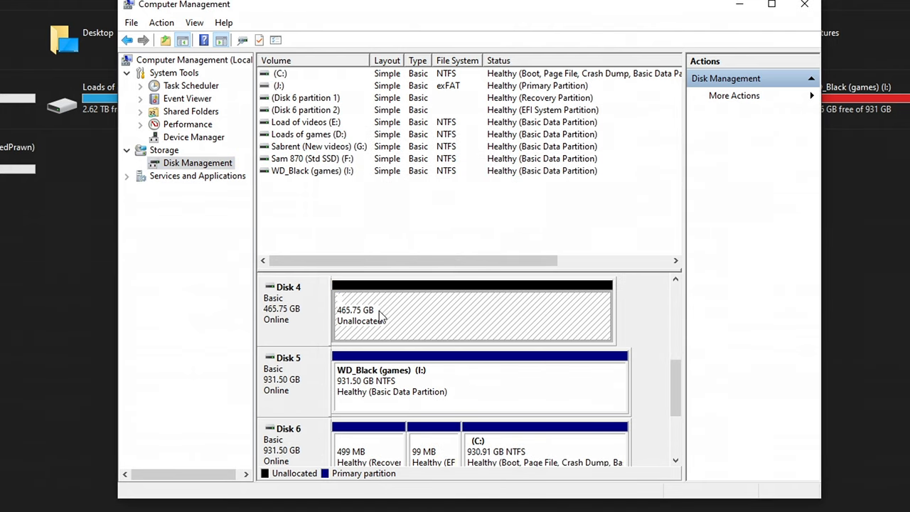
mouse_move(404, 325)
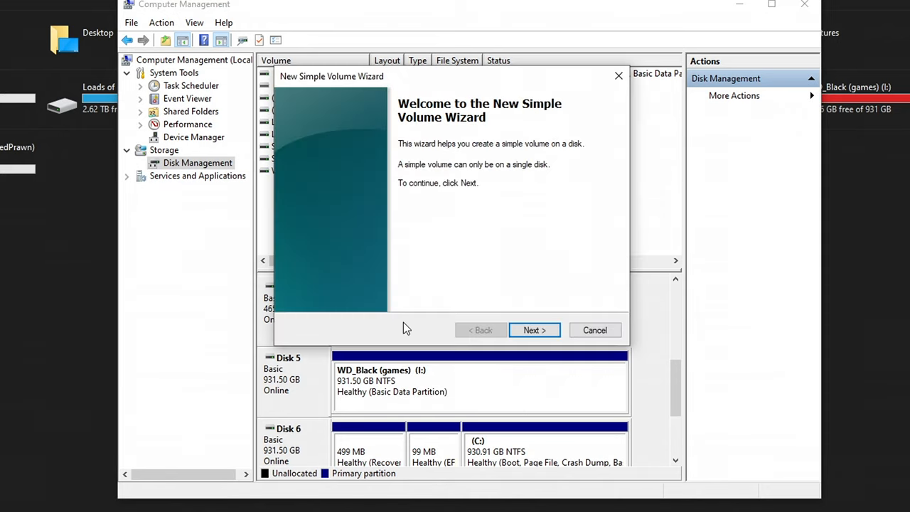
click(535, 330)
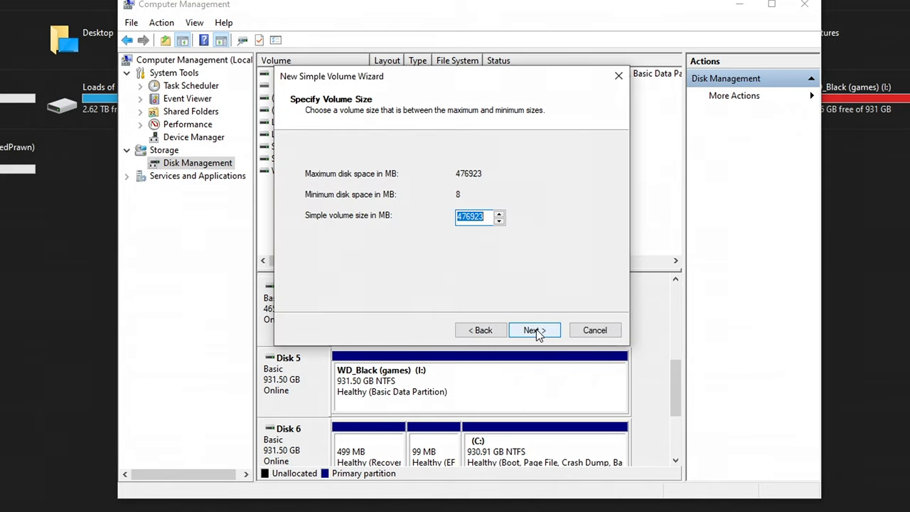
click(530, 330)
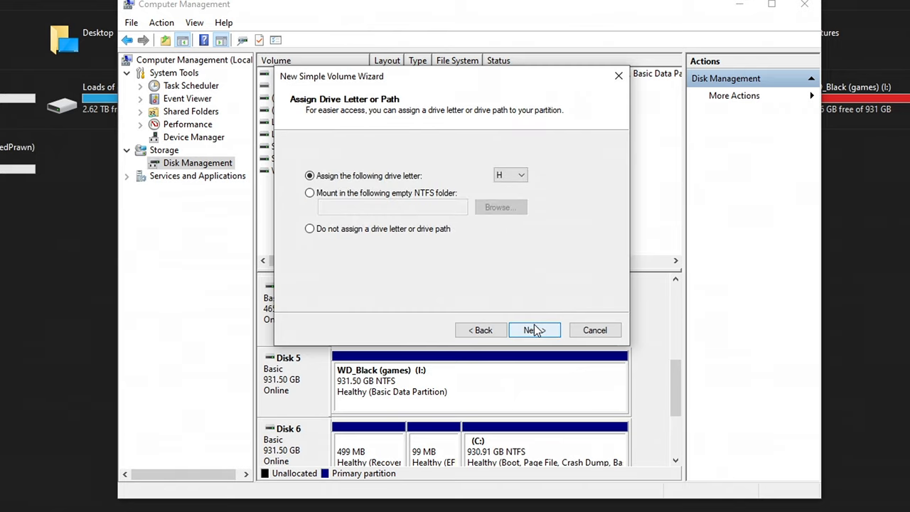
Assign drive letter S, label the volume Sammy 980, quick-format as NTFS and finish
click(521, 175)
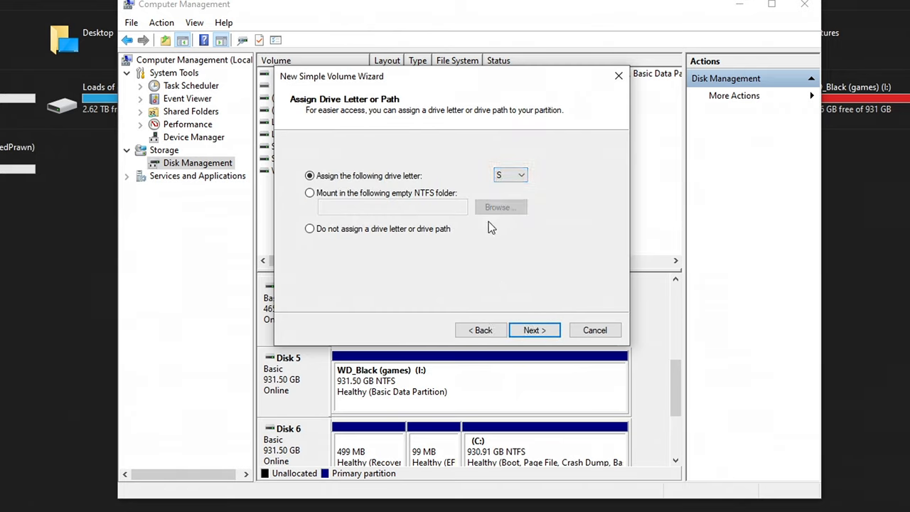
click(534, 330)
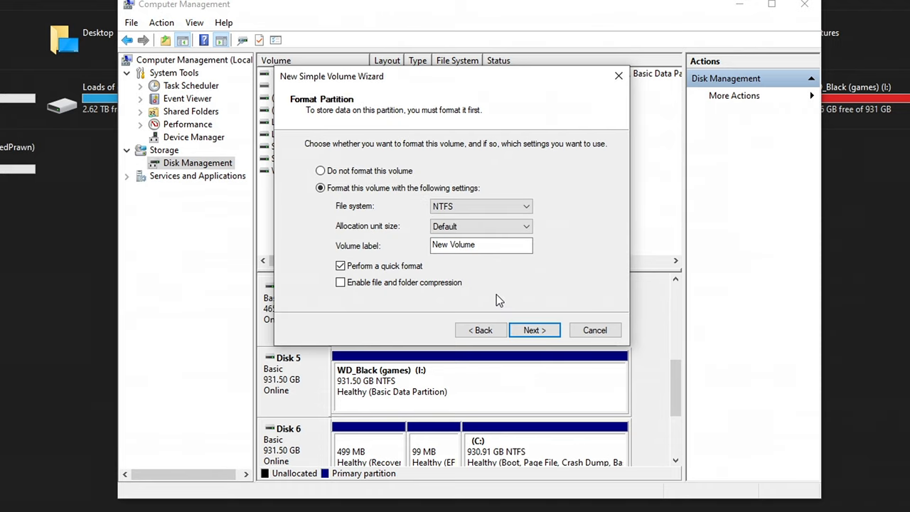
click(481, 245)
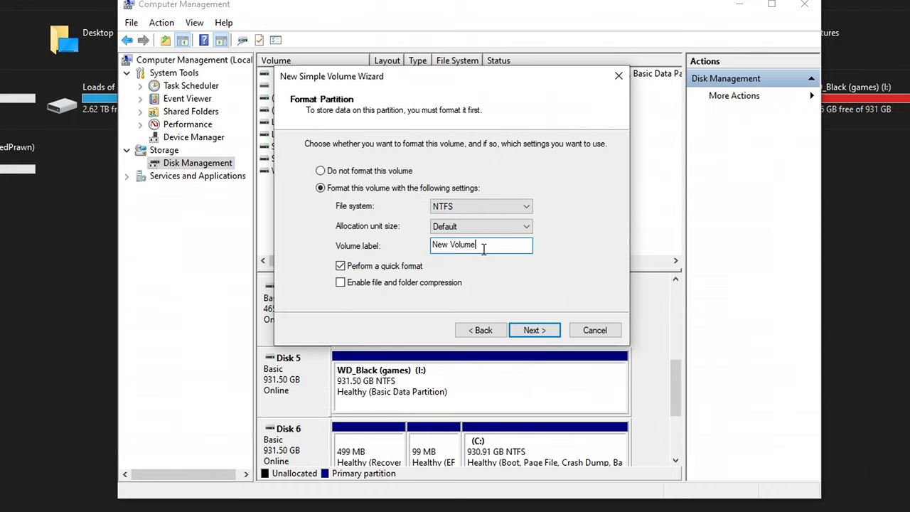
click(534, 329)
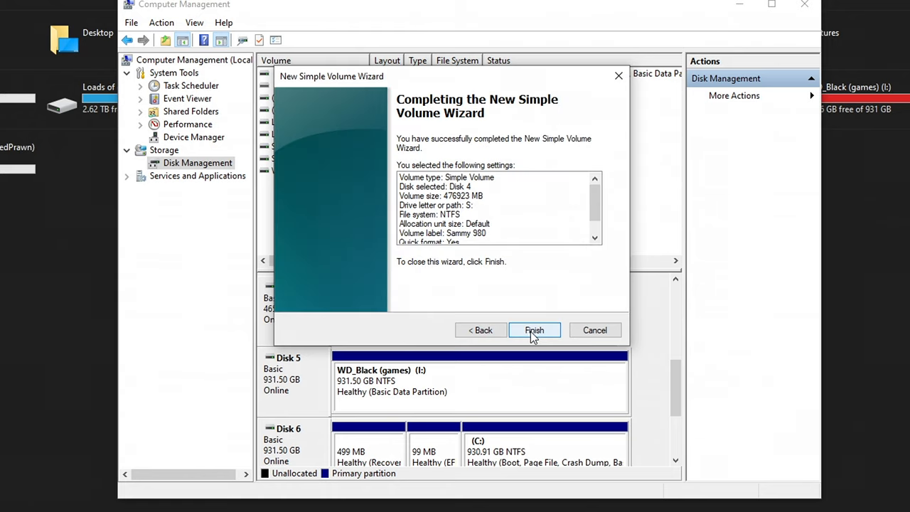
click(534, 330)
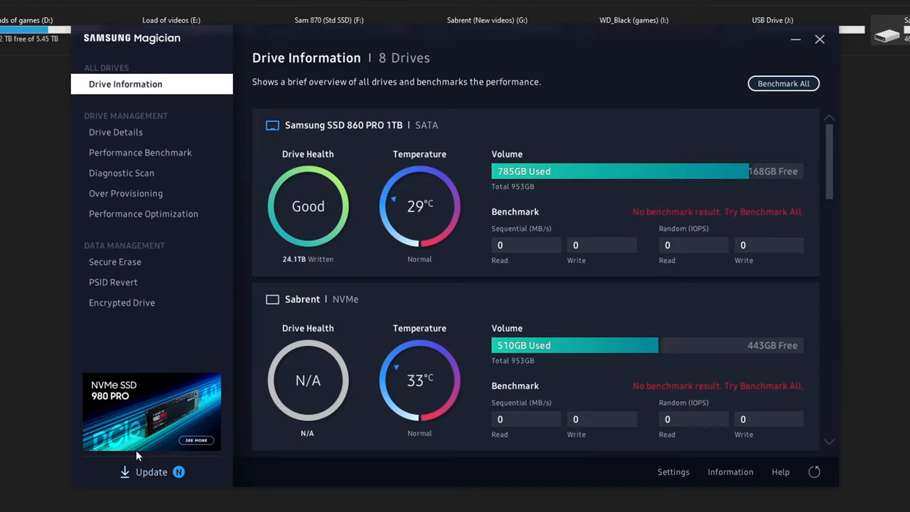
mouse_move(443, 211)
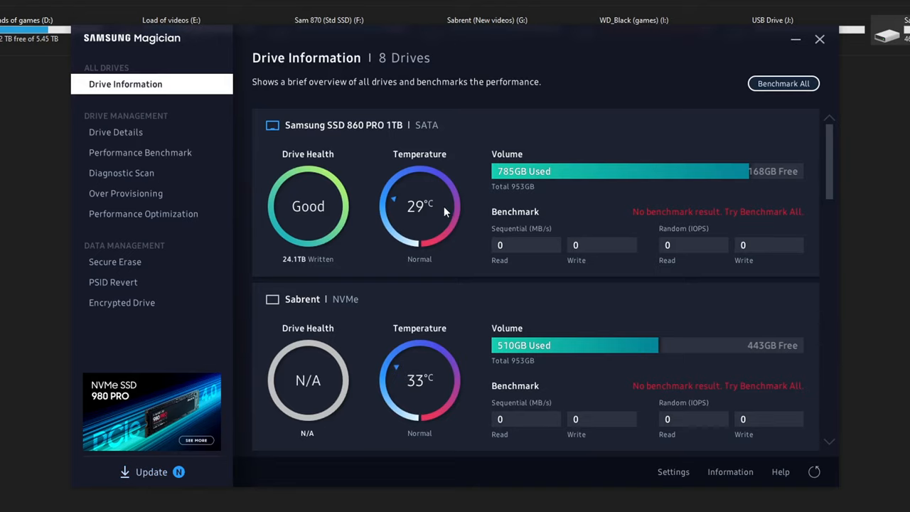
mouse_move(348, 133)
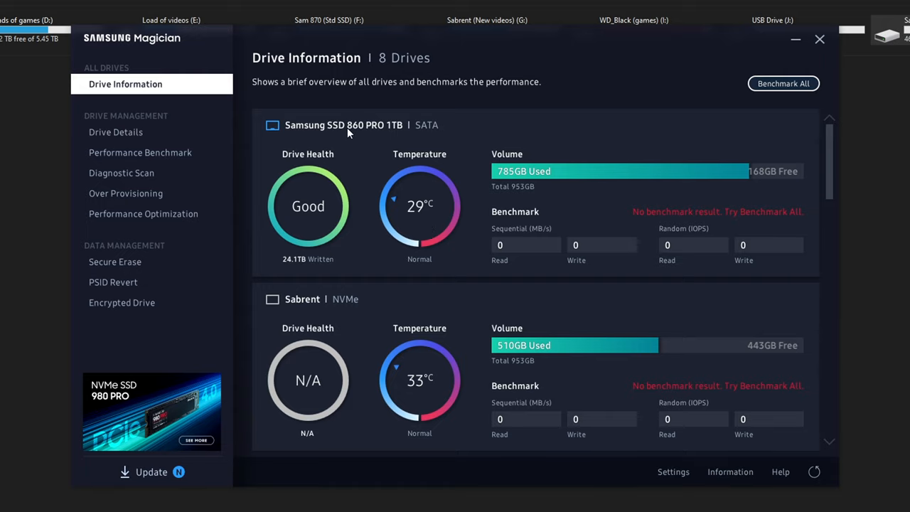
mouse_move(364, 136)
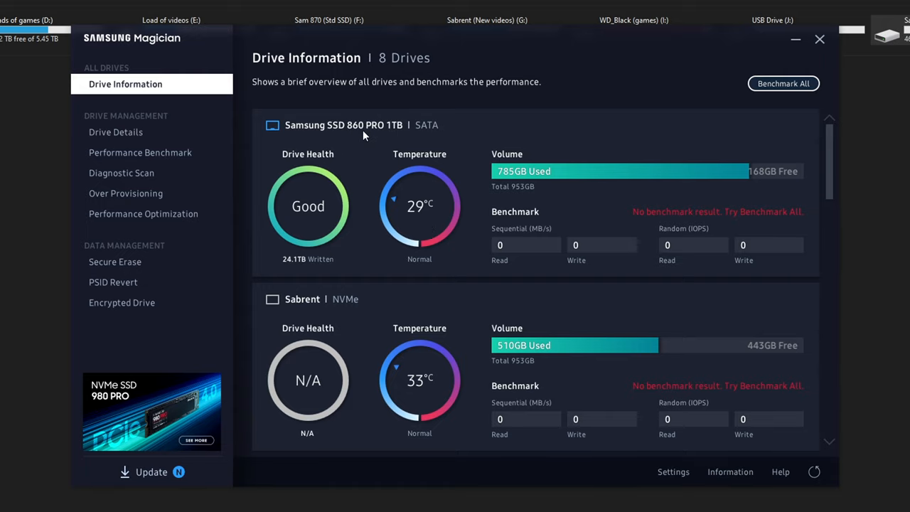
Show Drive Details for the Samsung SSD 980 500GB after scrolling past the other drives
scroll(down, 3)
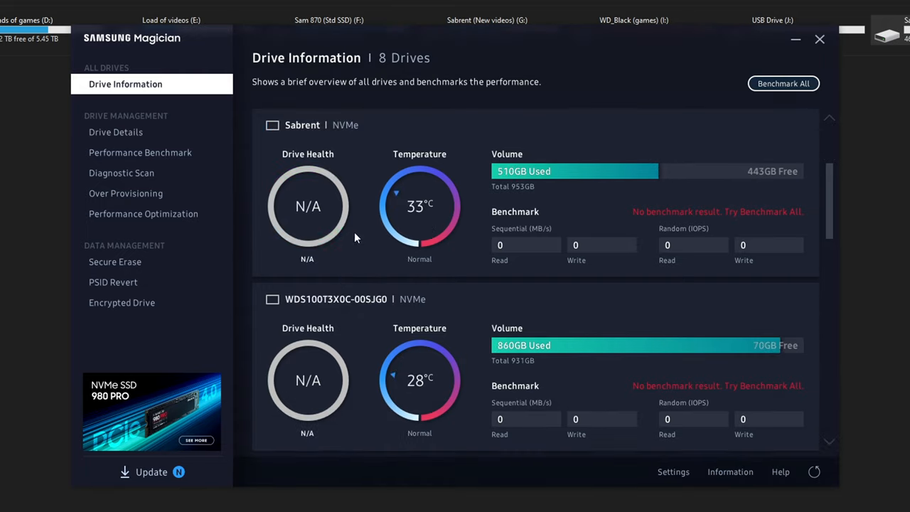
scroll(down, 3)
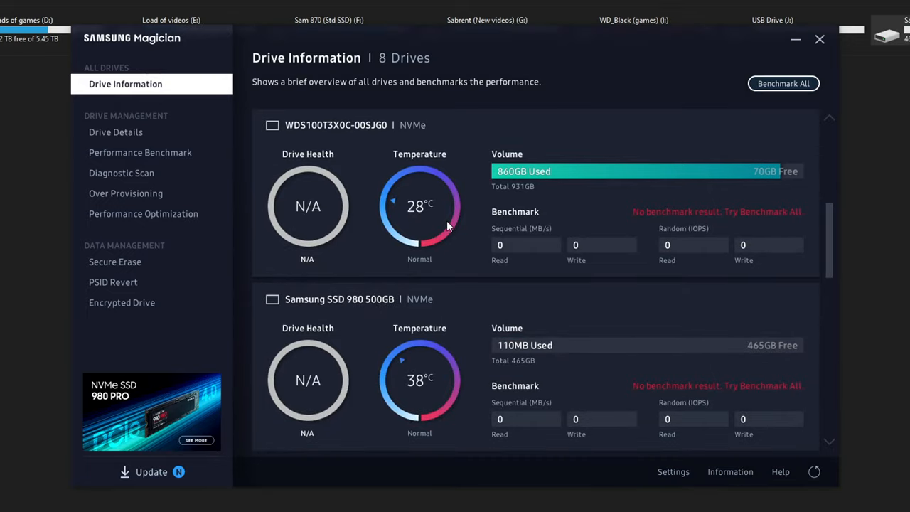
scroll(down, 3)
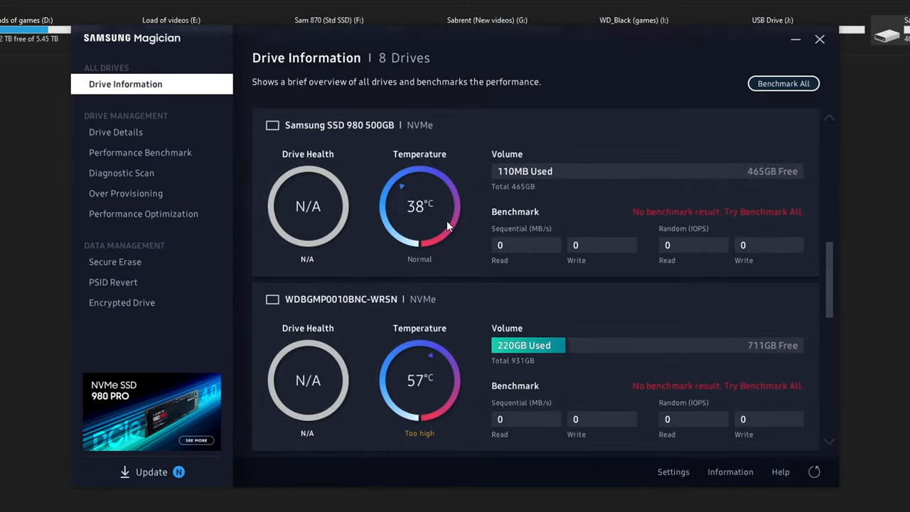
click(115, 131)
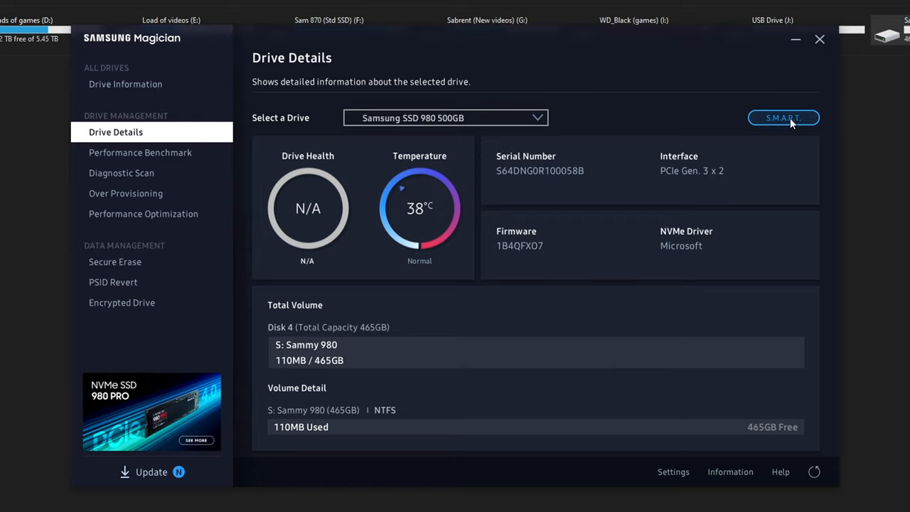
Start a Performance Benchmark run on the Samsung SSD 980 500GB
click(139, 152)
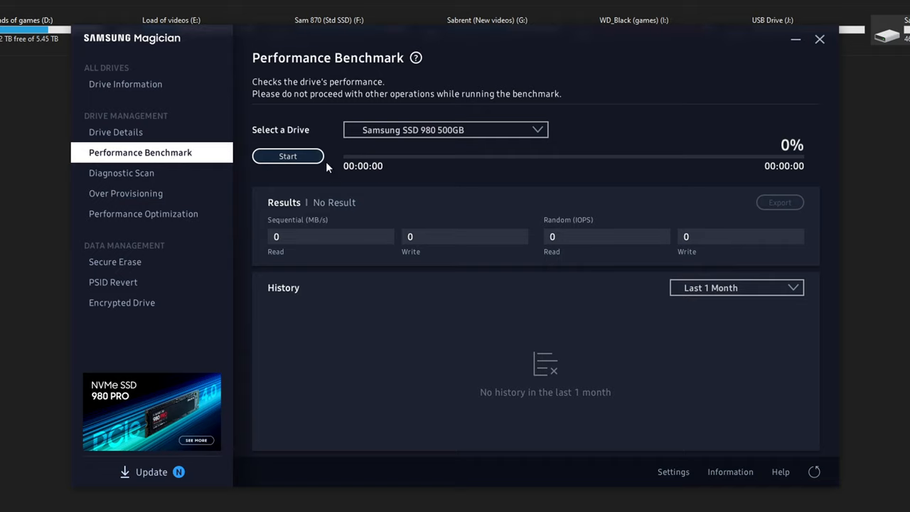
click(287, 155)
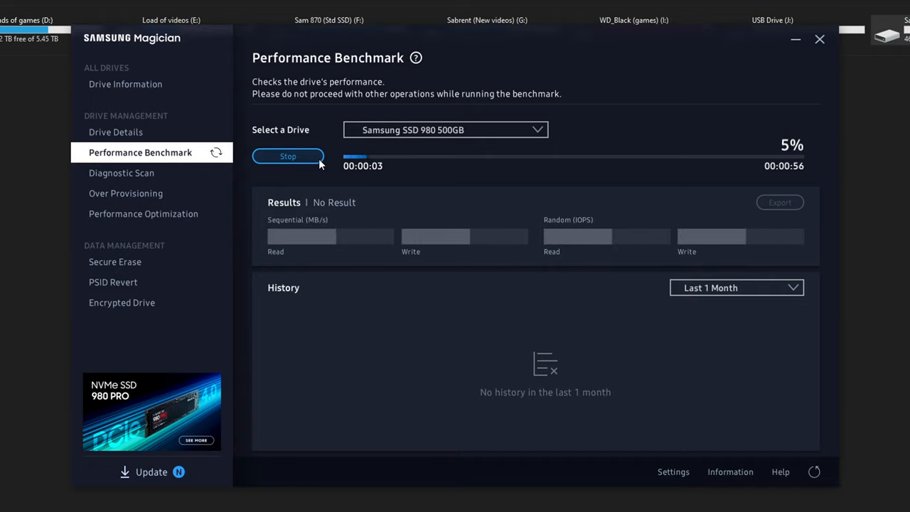
Review Diagnostic Scan, Over Provisioning, Performance Optimization, Secure Erase and PSID Revert support
click(123, 173)
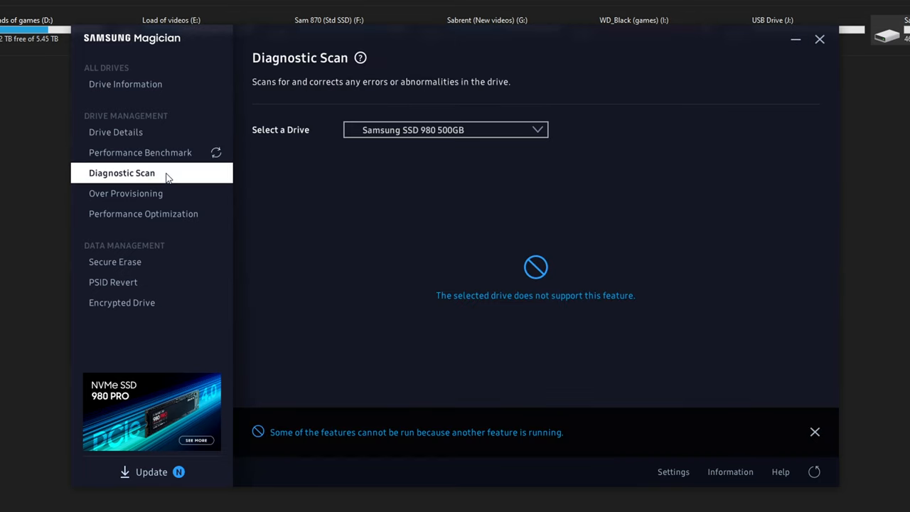
click(125, 193)
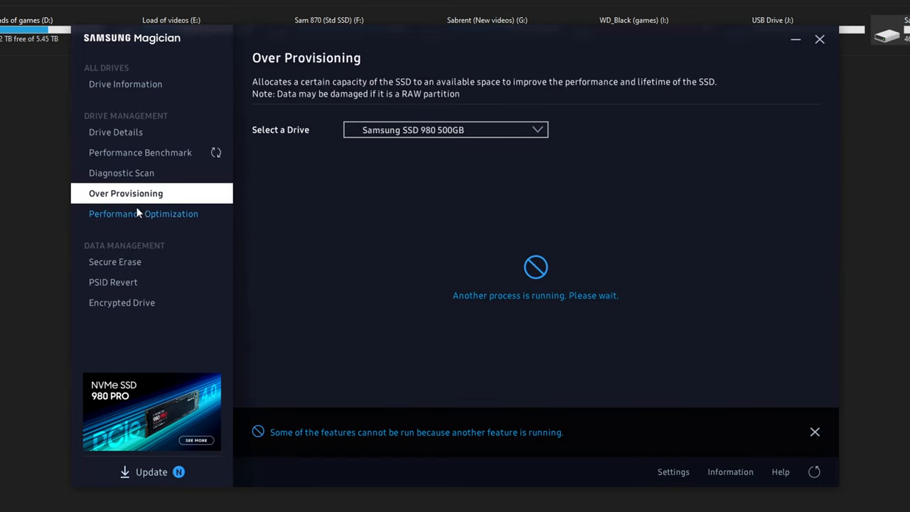
click(142, 213)
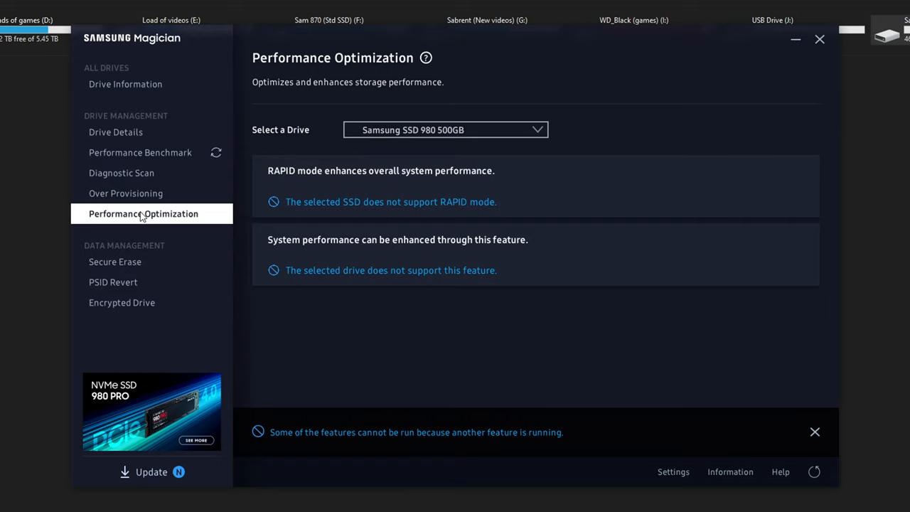
mouse_move(114, 262)
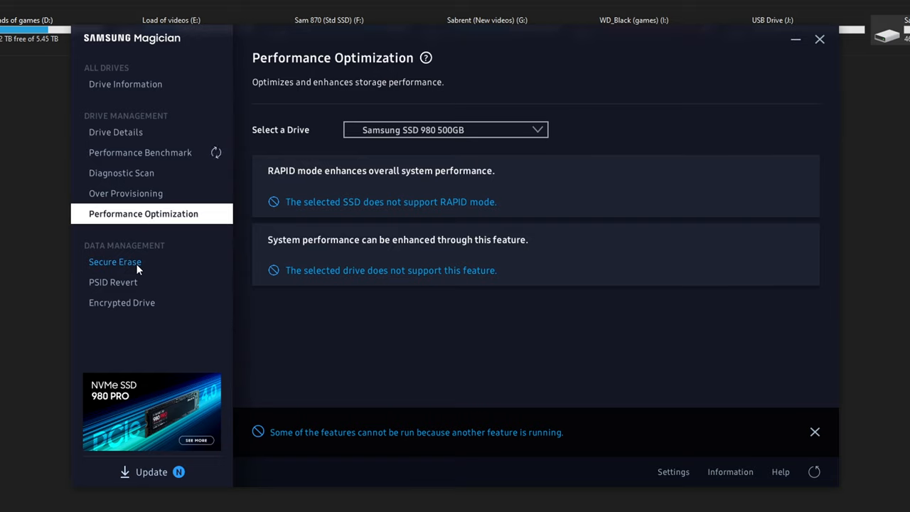
click(114, 262)
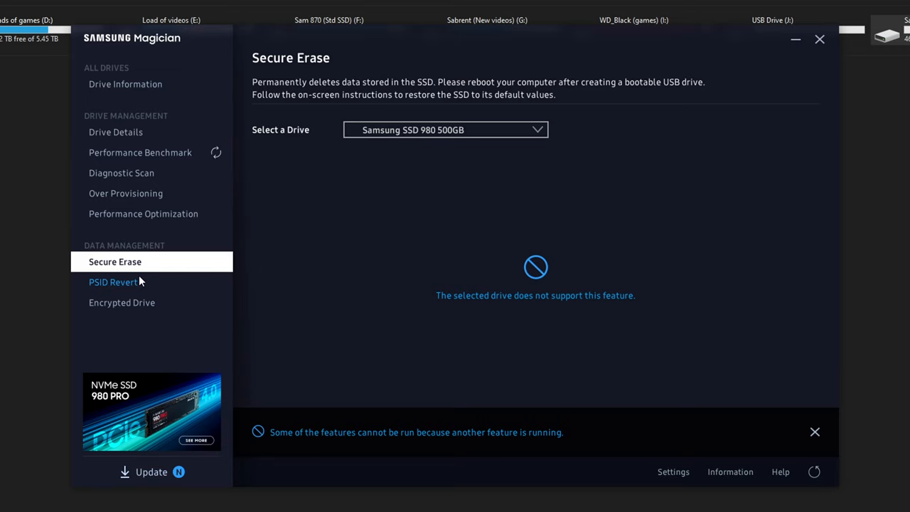
click(139, 152)
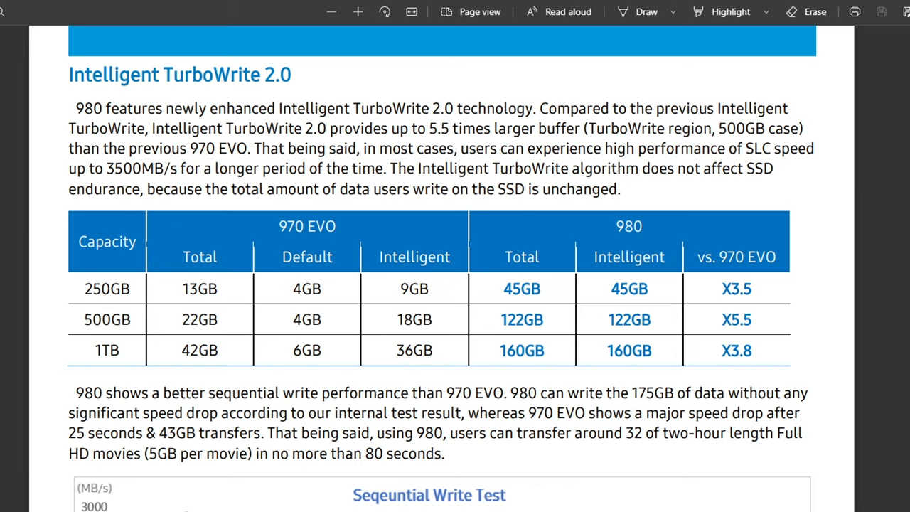
Scroll the 980 datasheet from Intelligent TurboWrite 2.0 down to Thermal Characteristics
scroll(down, 3)
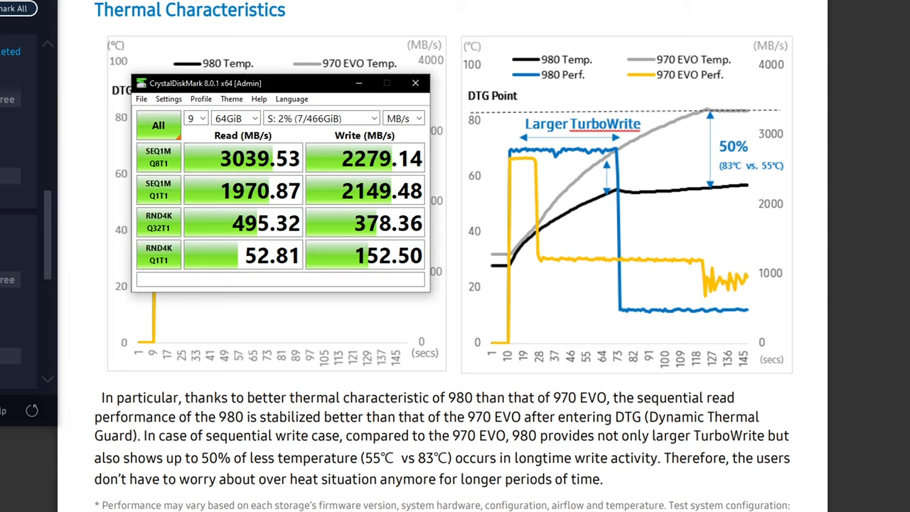
Run CrystalDiskMark on drive S:, reaching about 3039 MB/s read and 2279 MB/s write
click(158, 125)
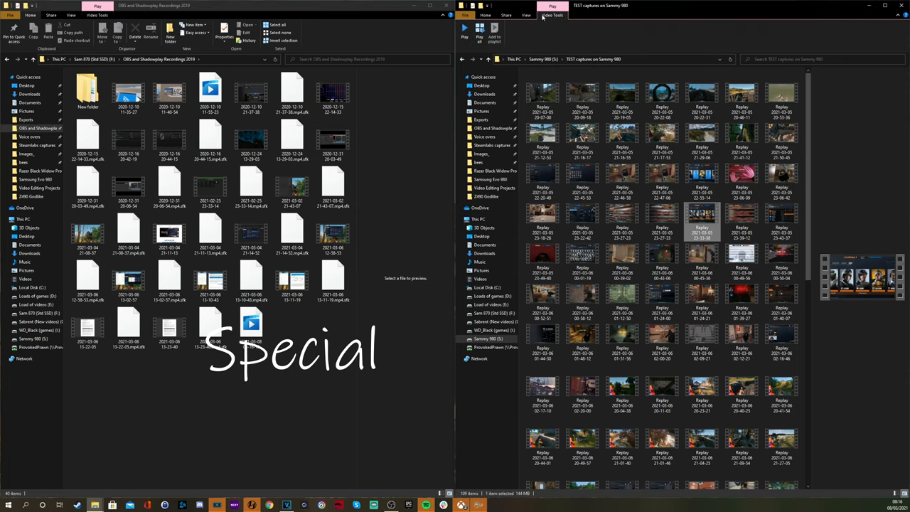
Select all 105 captures on Sammy 980 and open the empty test folder on C:
click(526, 15)
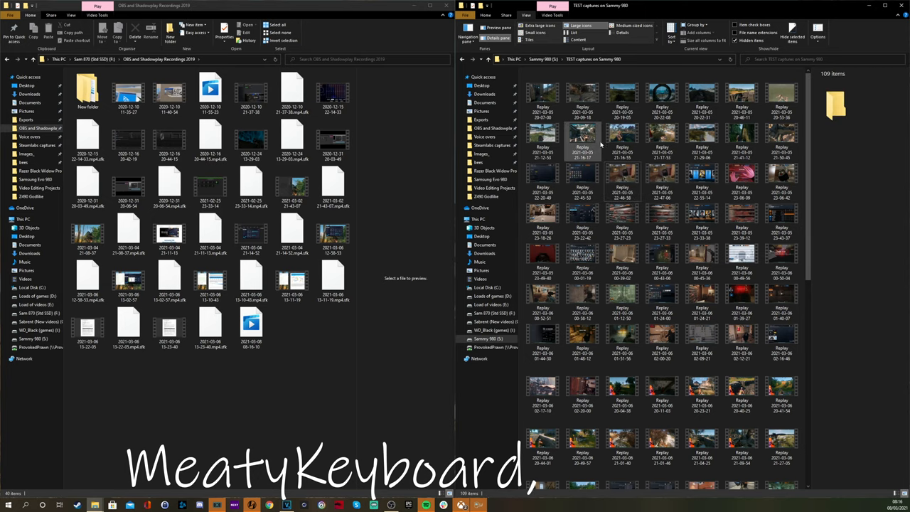
click(543, 139)
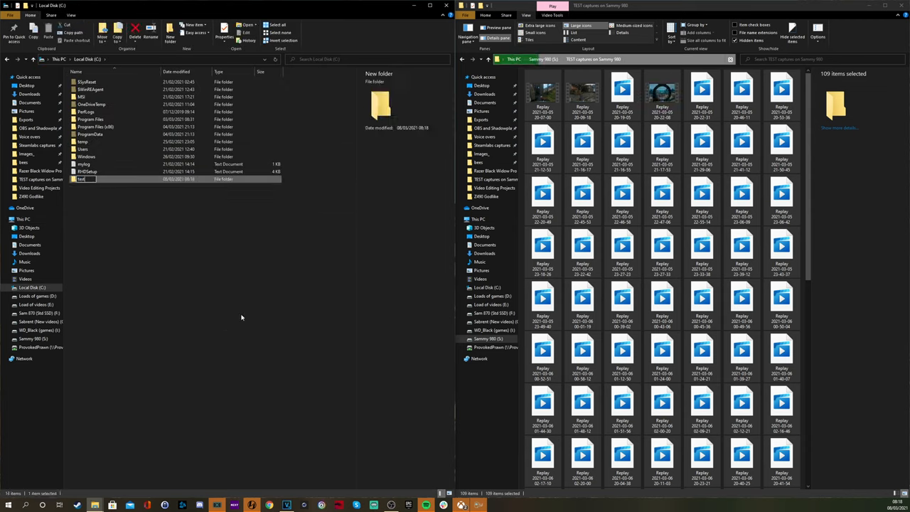
double_click(82, 179)
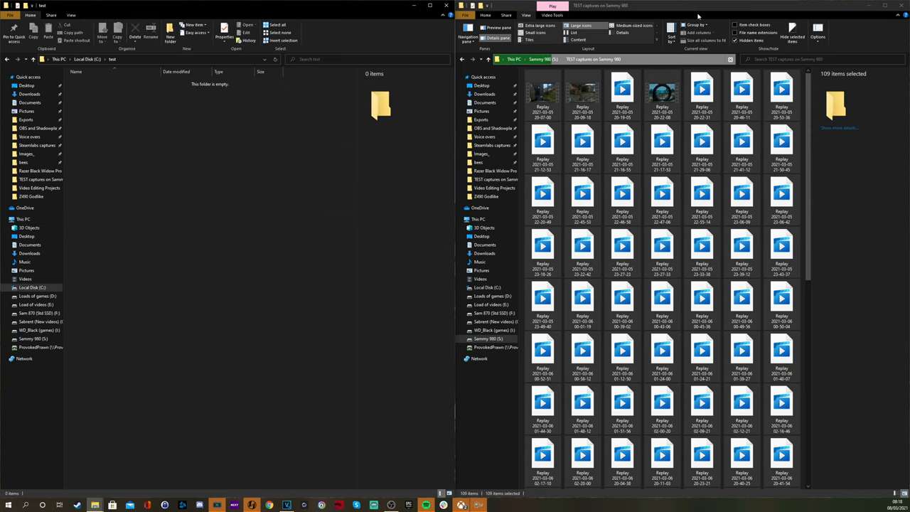